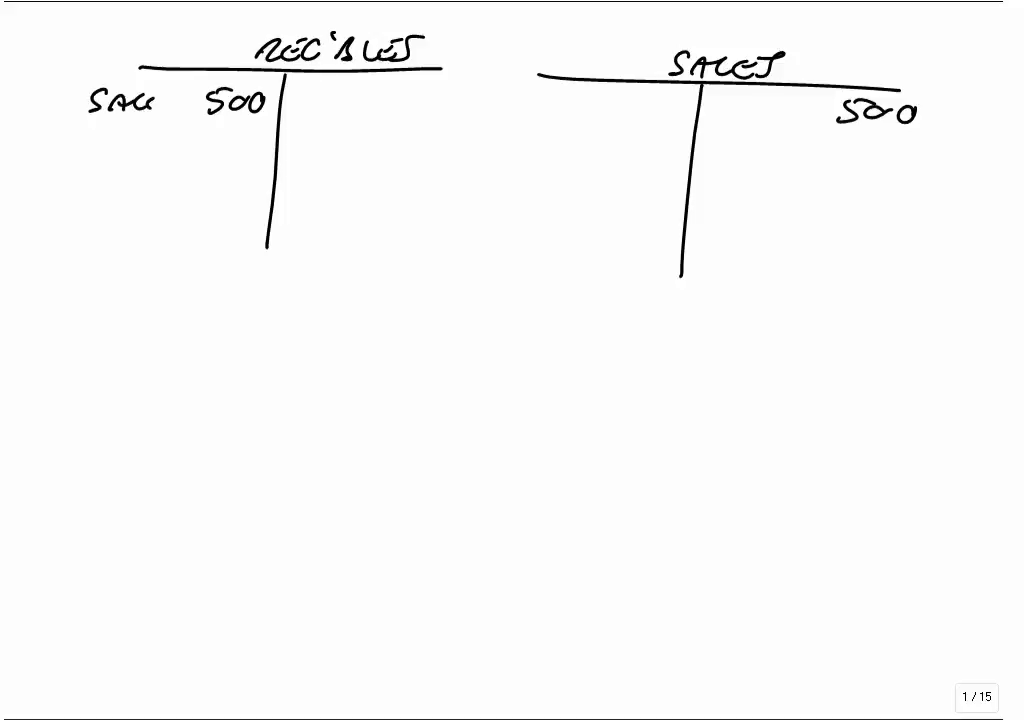
Handwrite 'Rec'bles' beside the 500 in the Sales T-account
type("Rec")
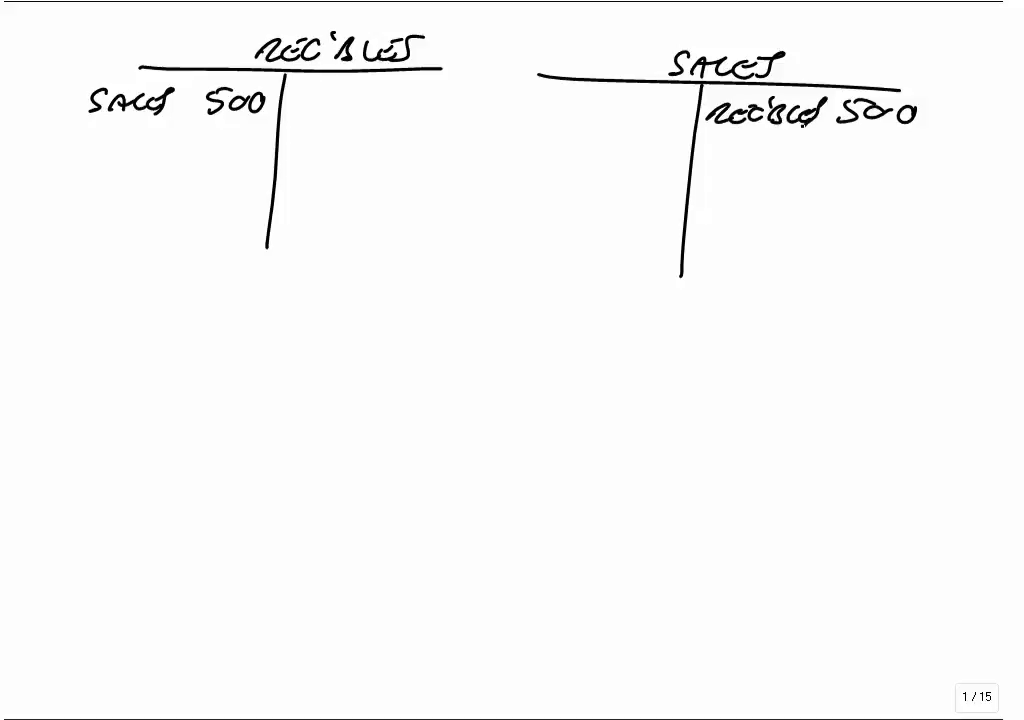
type("2·")
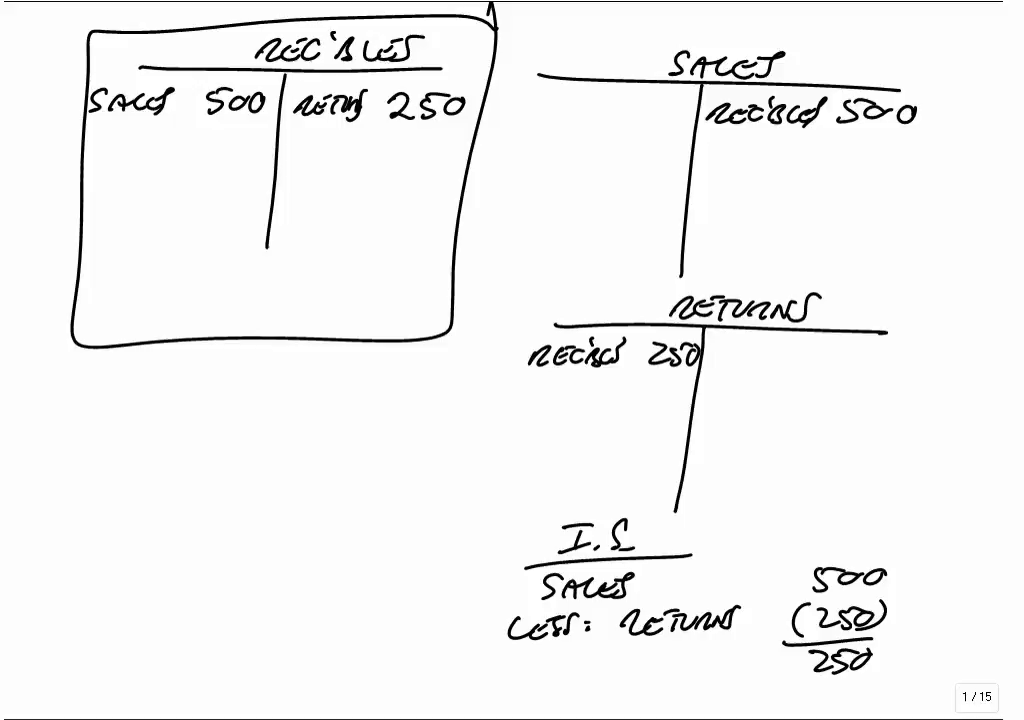
Scroll down below the income statement toward the Receivables account
scroll("down", 3)
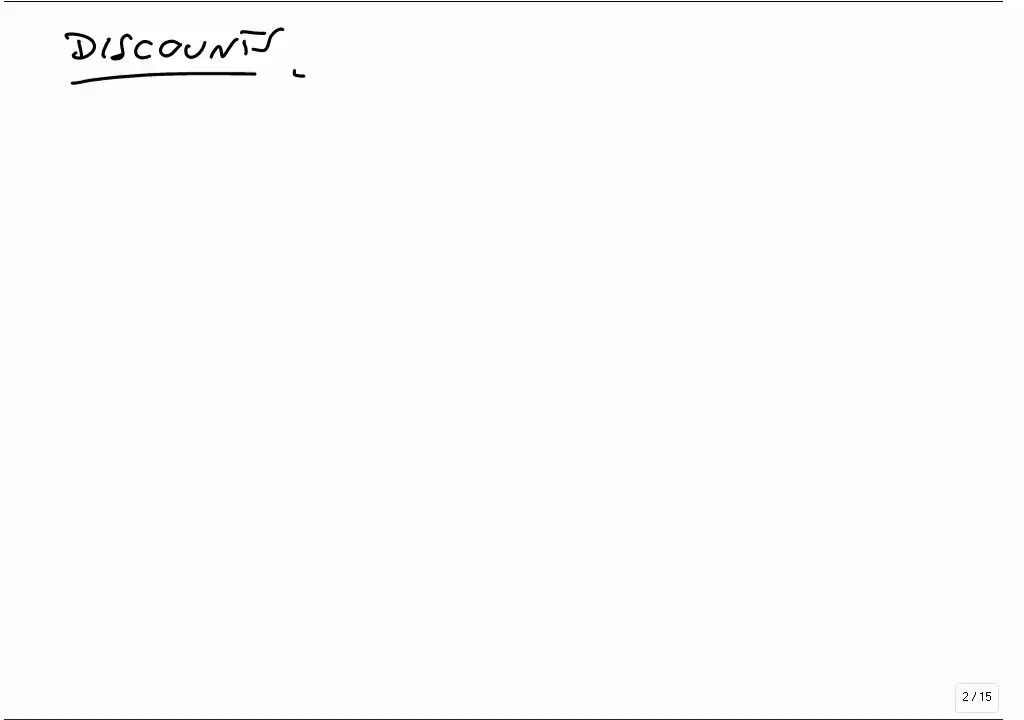
Handwrite the trade discount example and underline the $90 Receivables/Sales T-accounts
left_click_drag(130, 130, 150, 144)
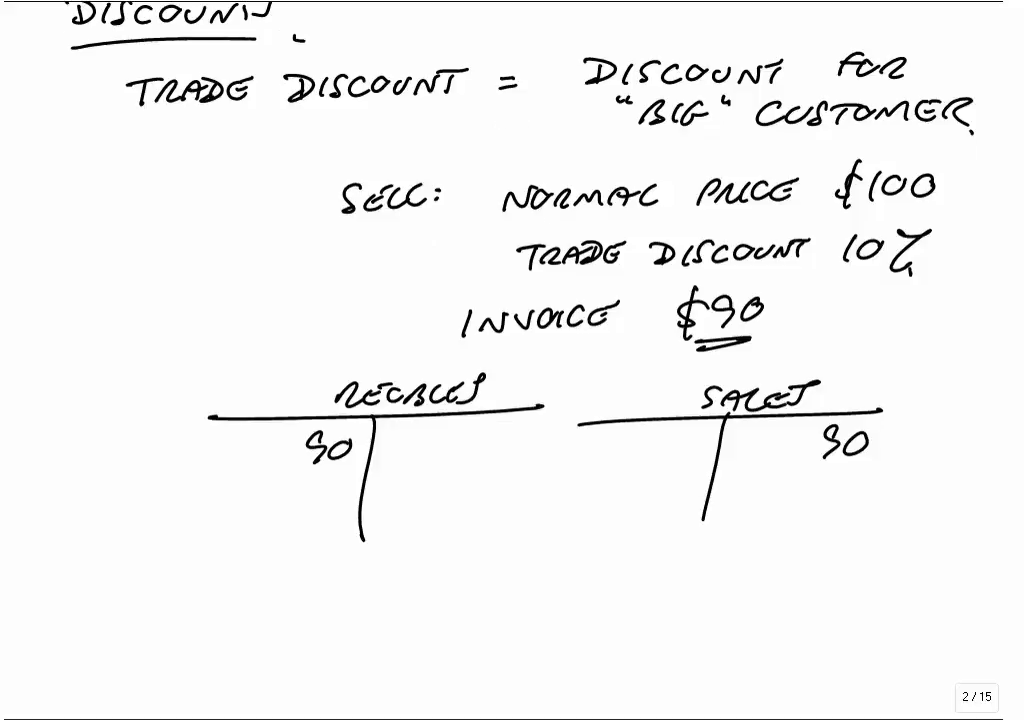
left_click_drag(130, 120, 430, 120)
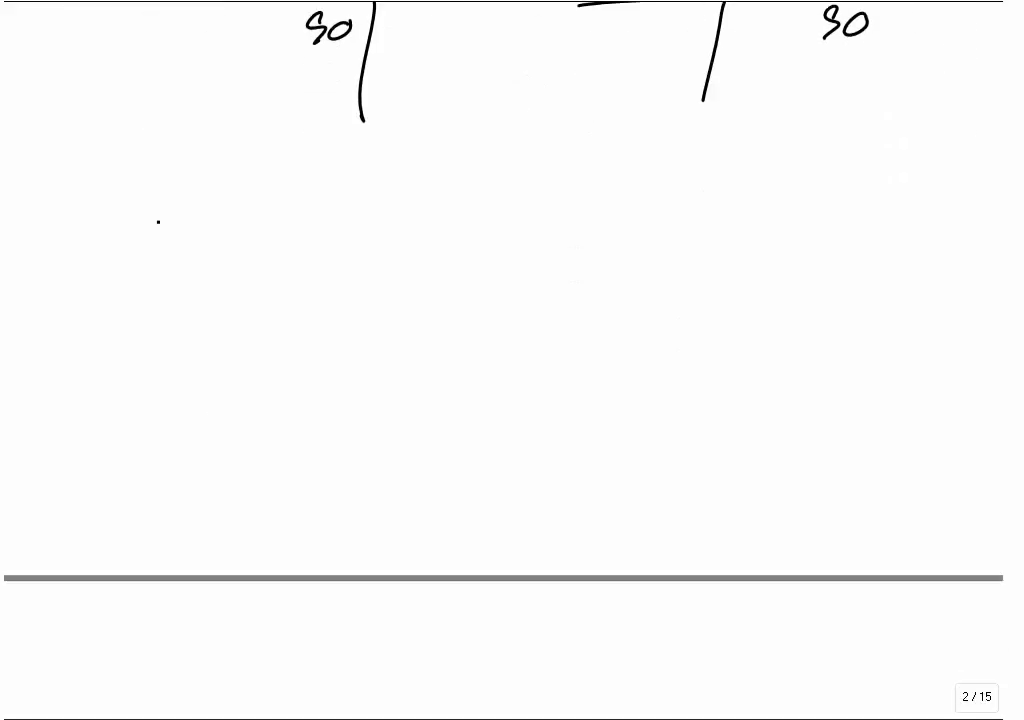
Handwrite 'paying early' after 'Cash discount =' to define the cash discount
left_click_drag(116, 204, 240, 210)
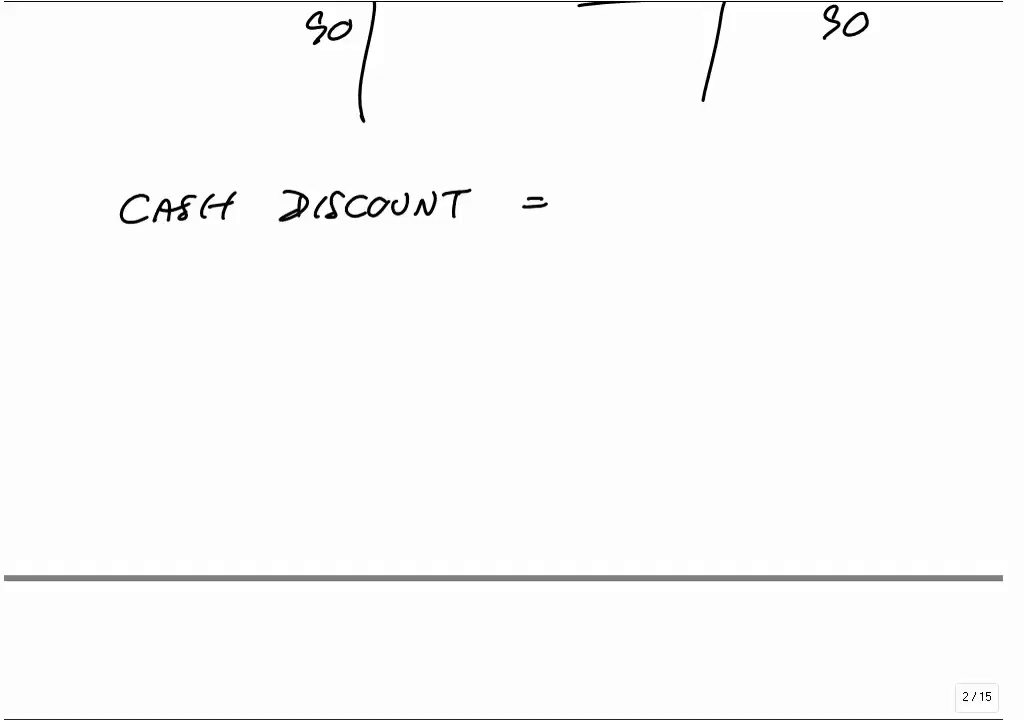
left_click_drag(610, 200, 696, 210)
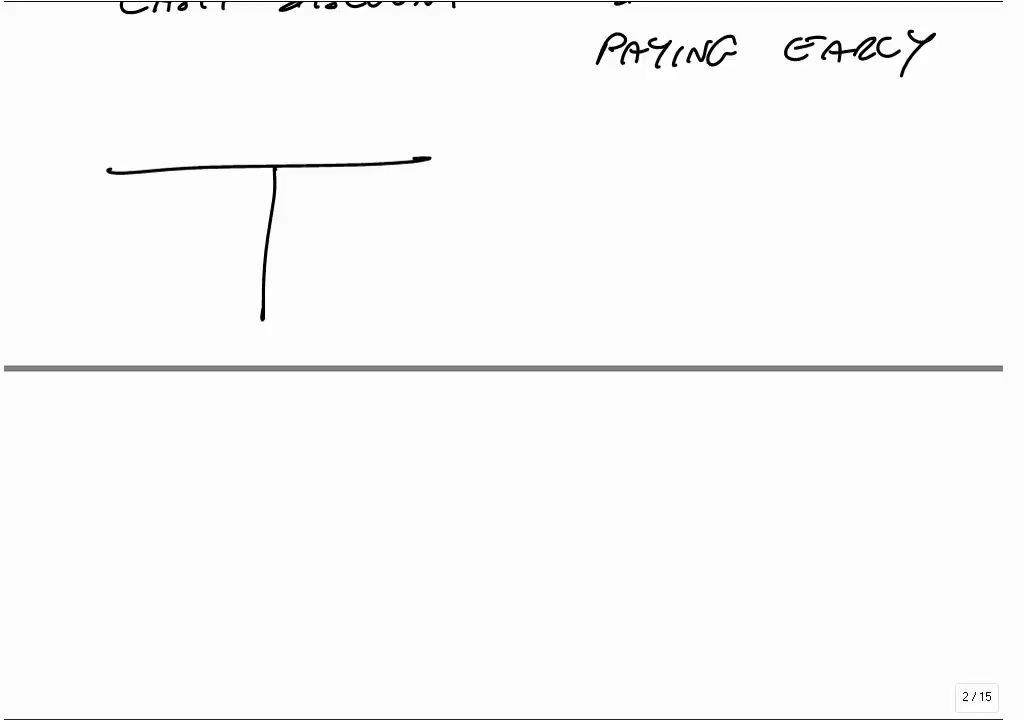
Label the Receivables T-account and enter the 950 cash settlement
left_click_drag(200, 148, 320, 148)
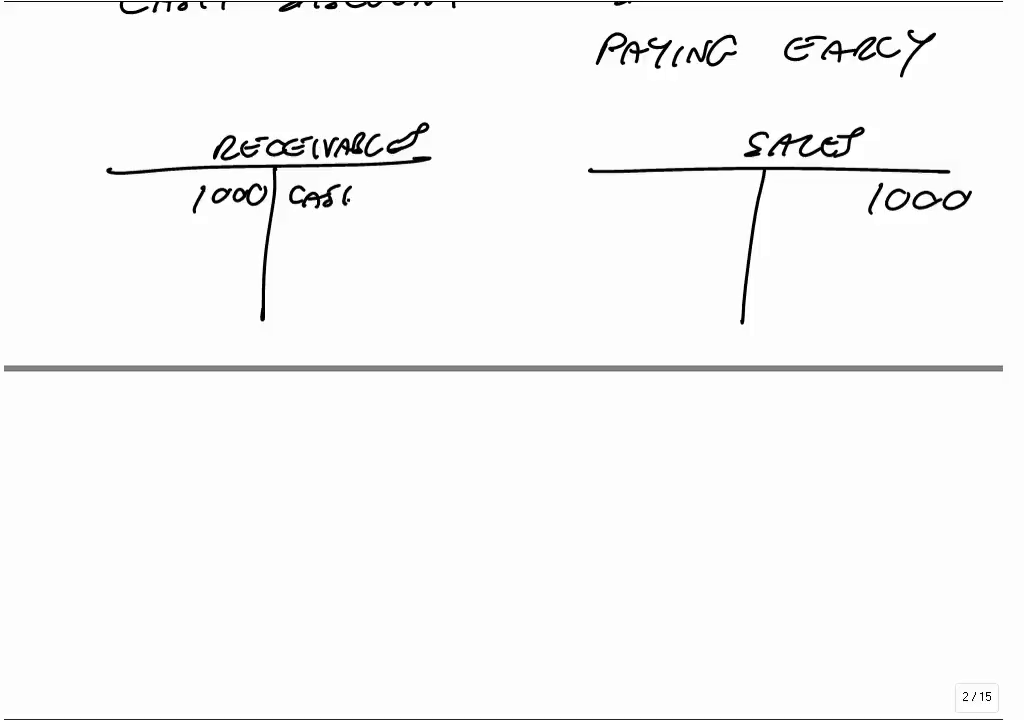
type("950")
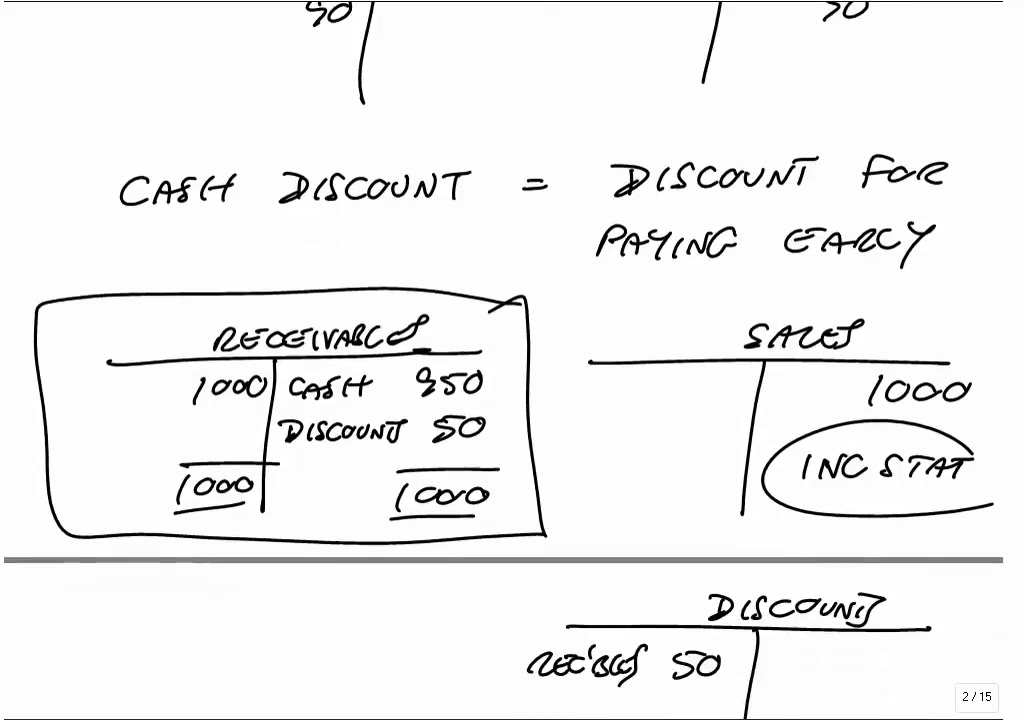
Scroll down to the discount T-account to note it as an expense
scroll("down", 3)
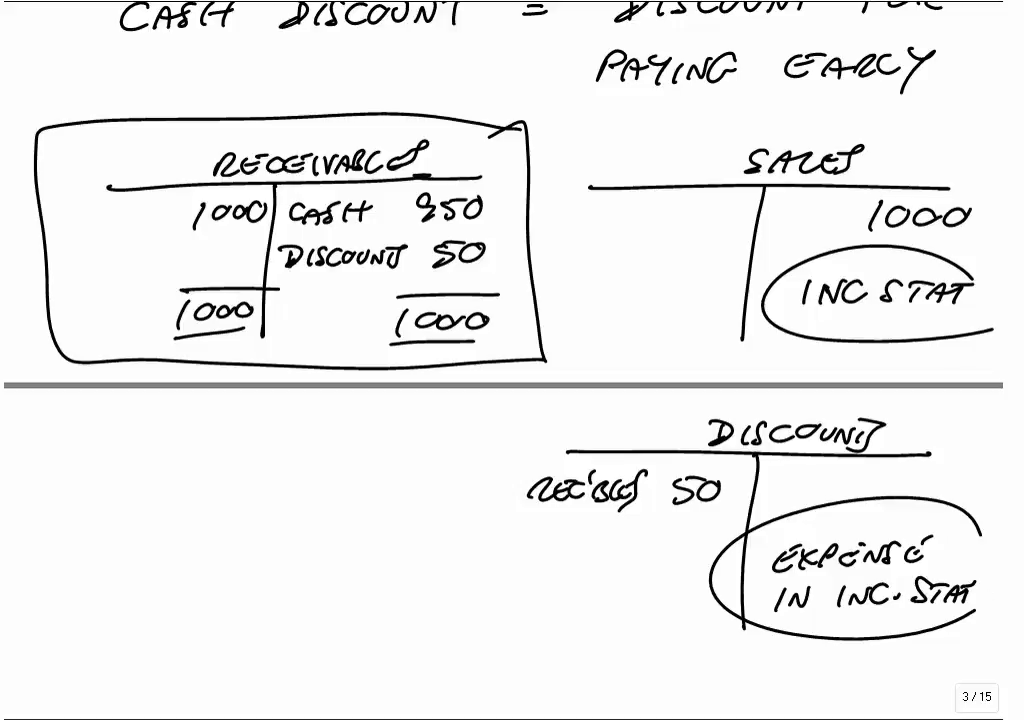
Scroll to the blank area and handwrite the new 'DISCO…' section heading
scroll("down", 3)
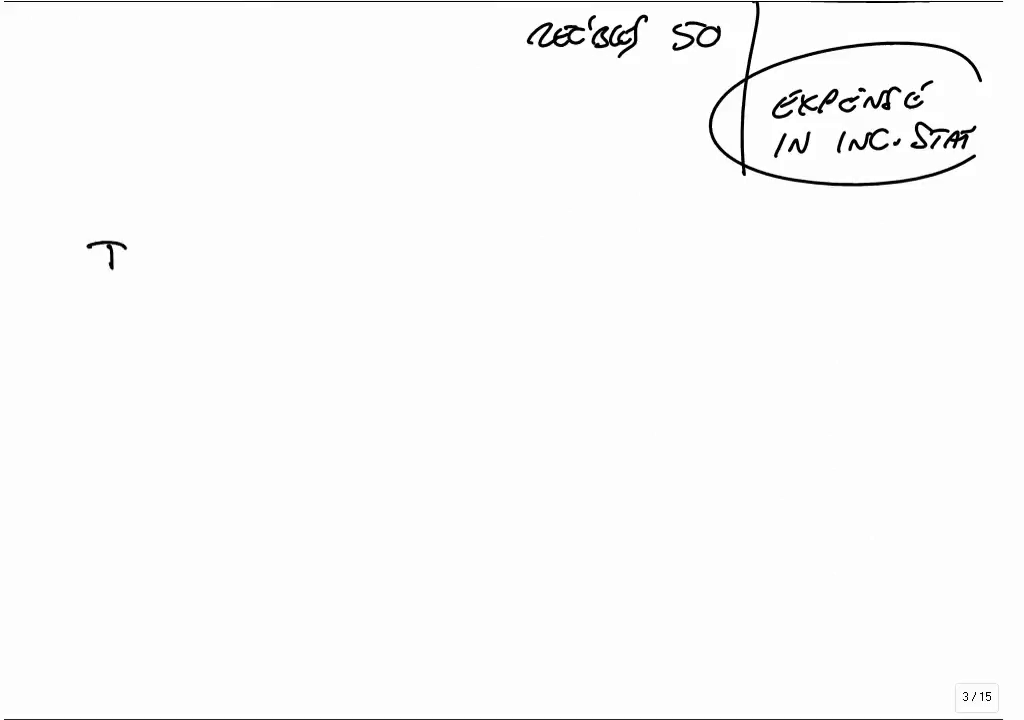
type("DISCO")
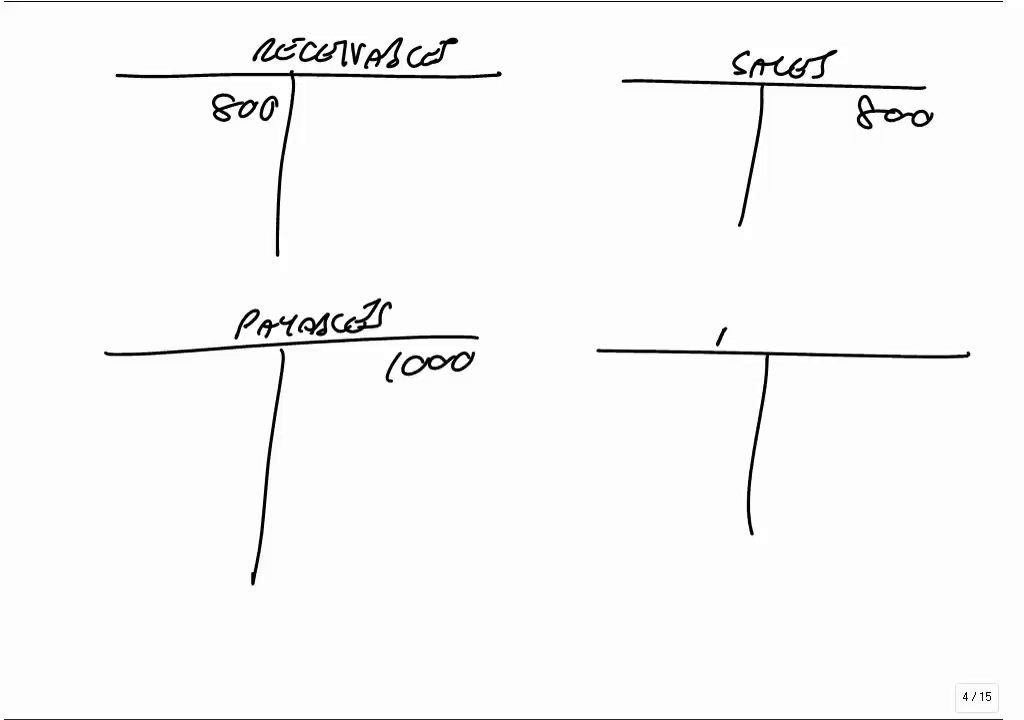
Handwrite 'PURCHASES' above the blank fourth T-account on page 4
type("PURCHA")
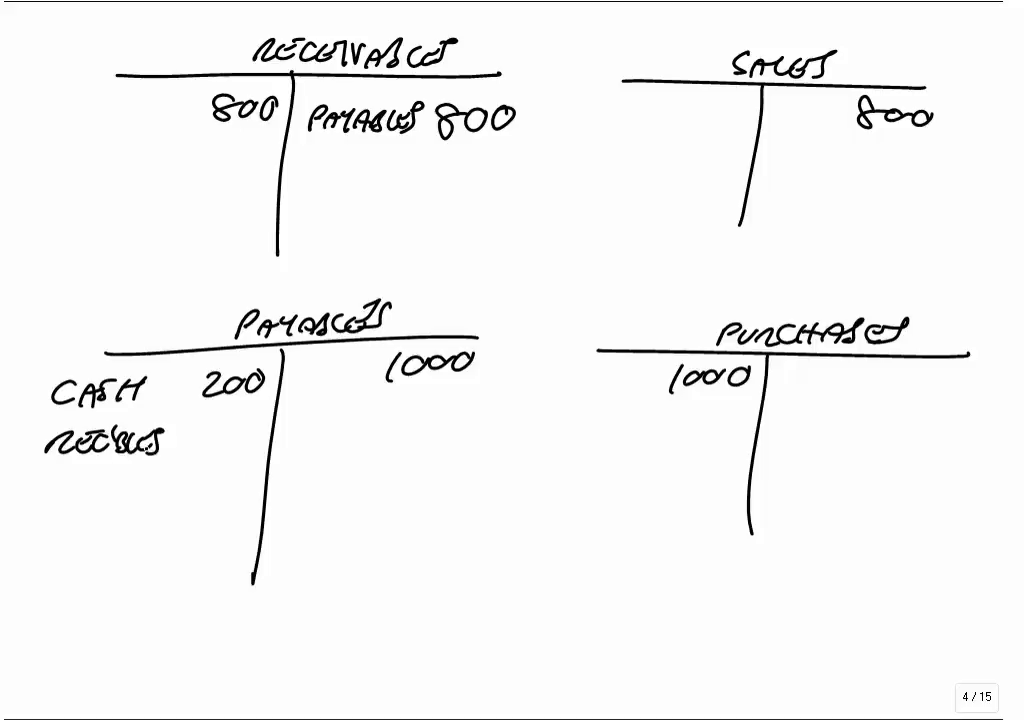
Write 'Payables 800' on the credit side of the Receivables T-account
type("800")
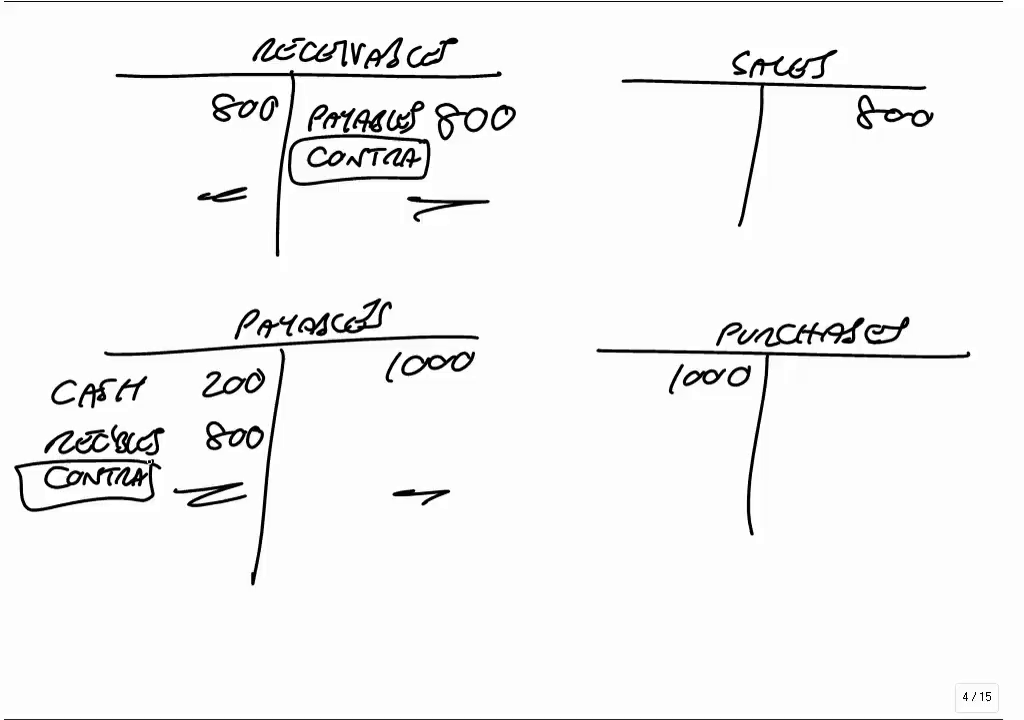
Scroll down past the contra entries on page 4
scroll("down", 3)
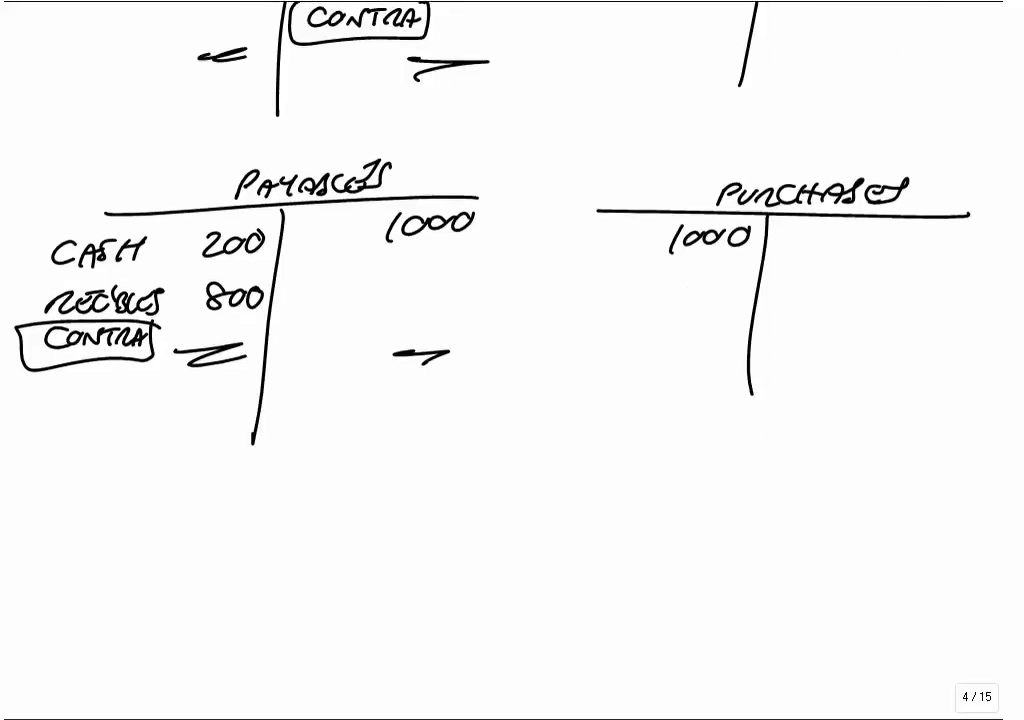
scroll("up", 3)
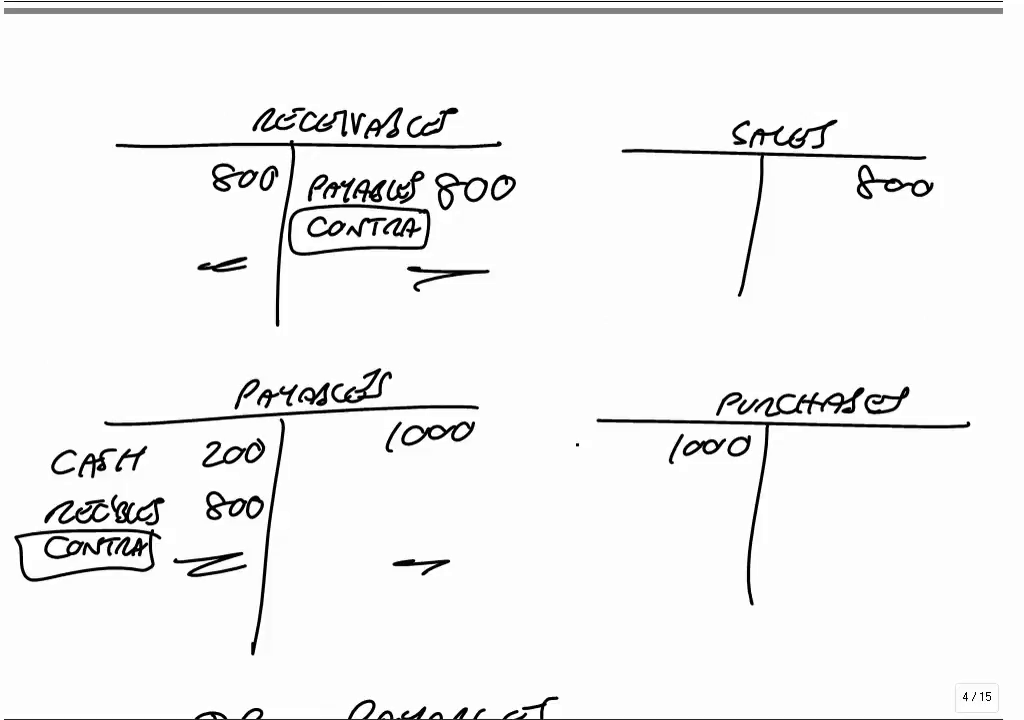
scroll("down", 3)
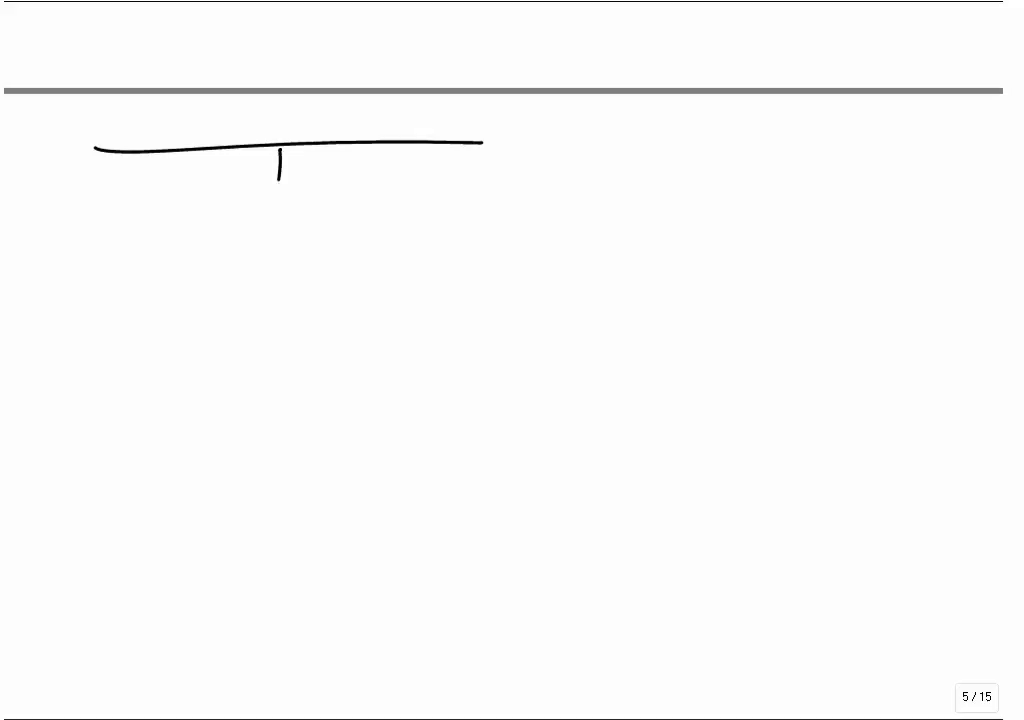
Finish 2000 under Receivables, draw a Payables T-account with 1500 credited, and begin a side note
left_click_drag(270, 176, 262, 316)
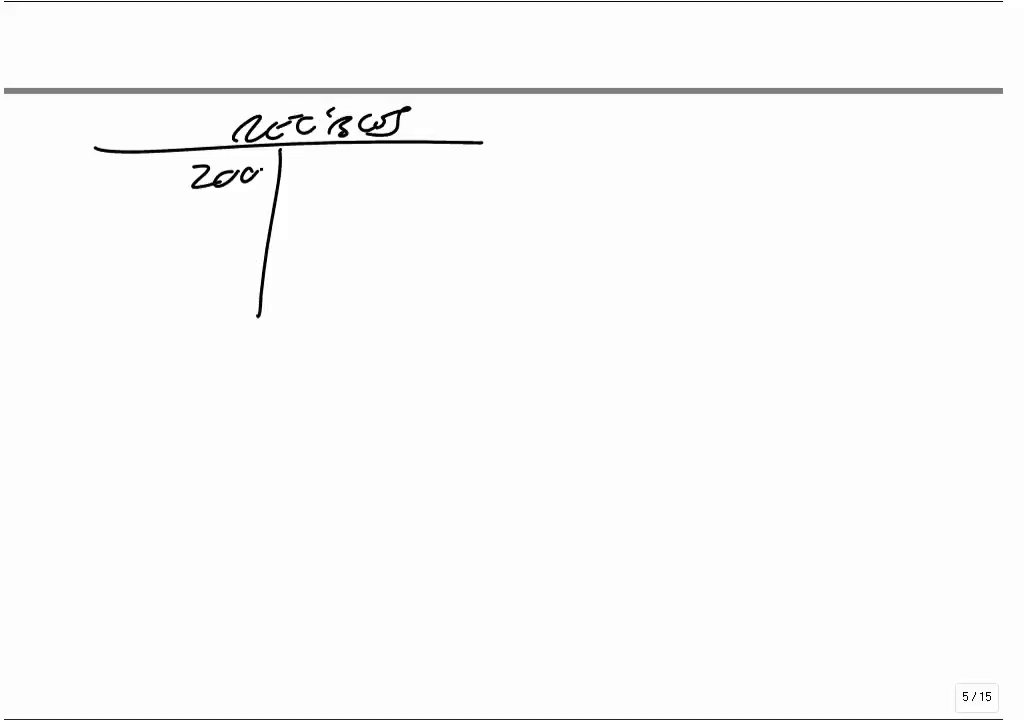
left_click_drag(256, 178, 276, 172)
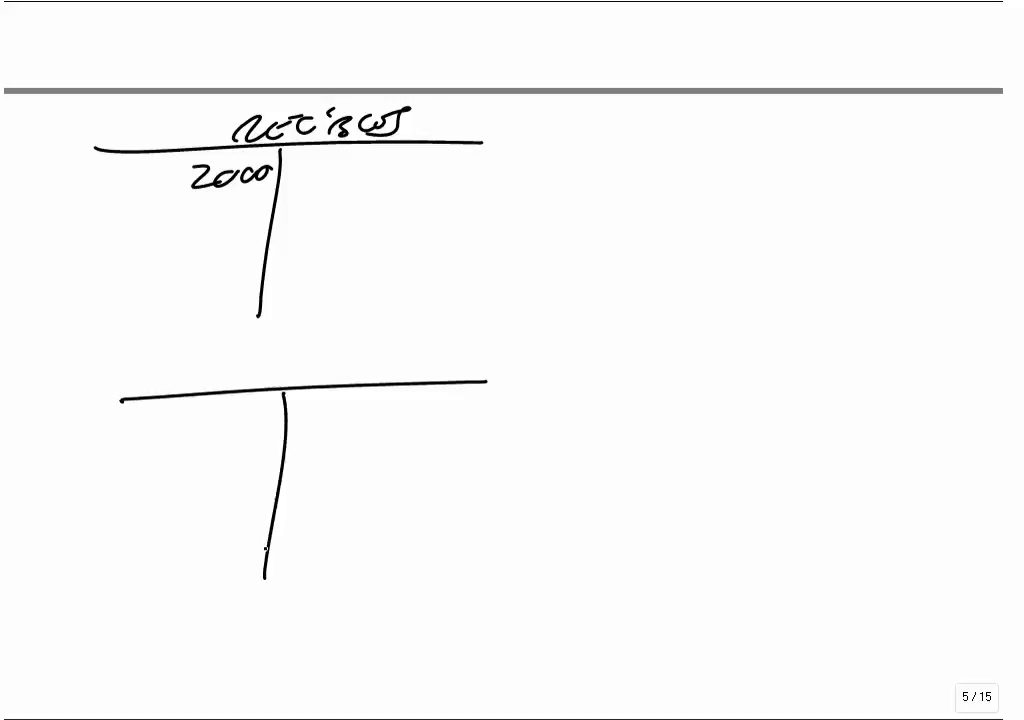
left_click_drag(230, 370, 350, 376)
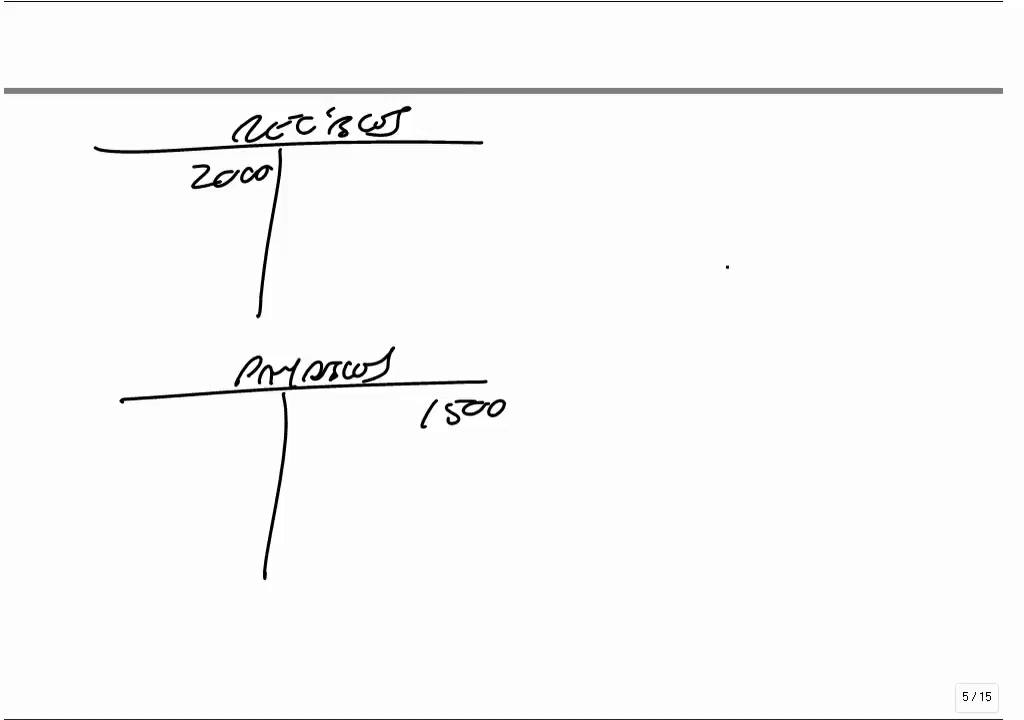
type("HE PA")
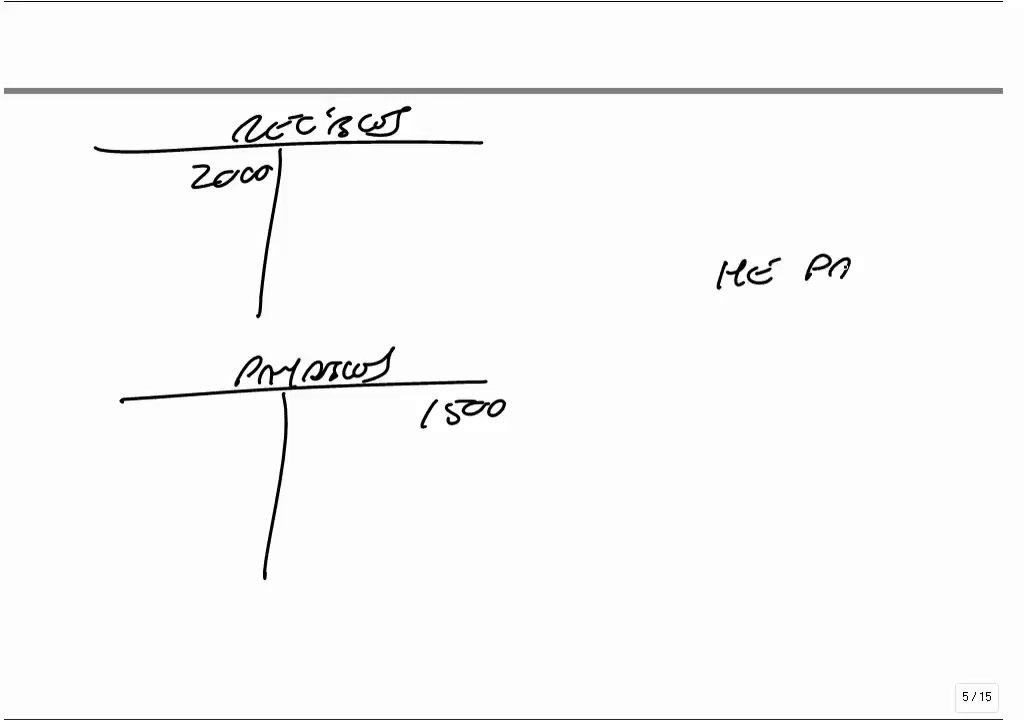